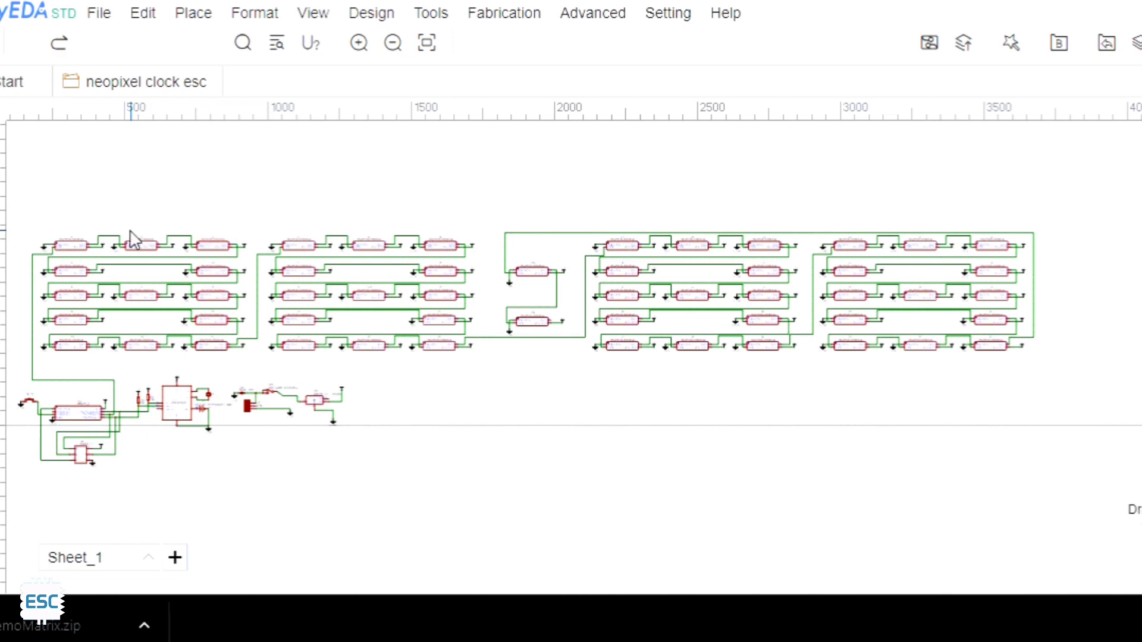
mouse_move(452, 271)
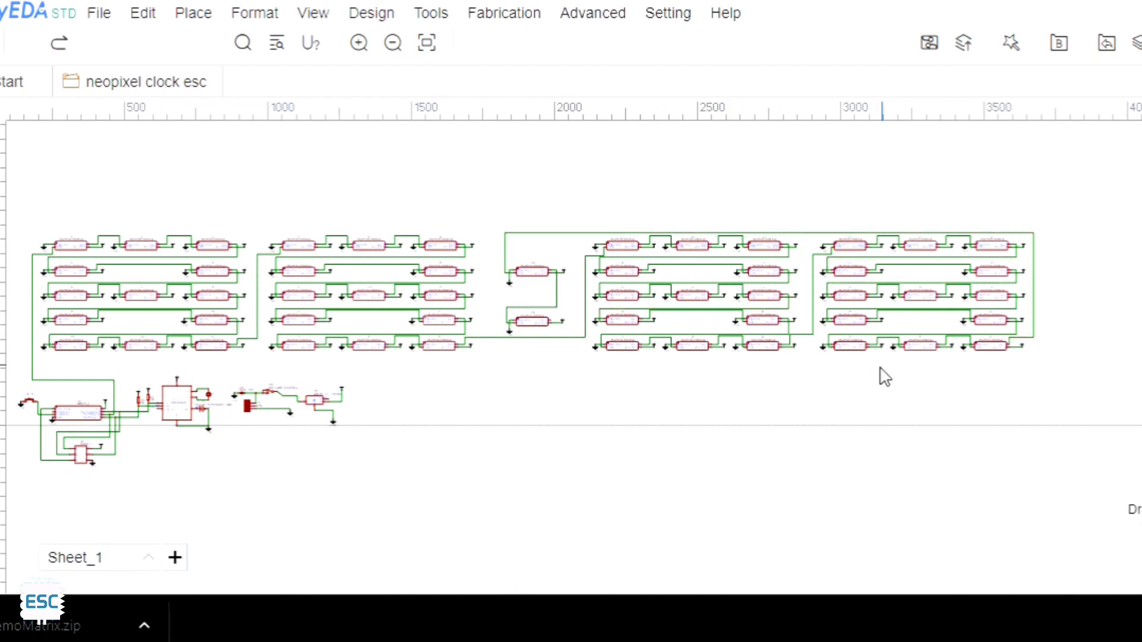
mouse_move(604, 339)
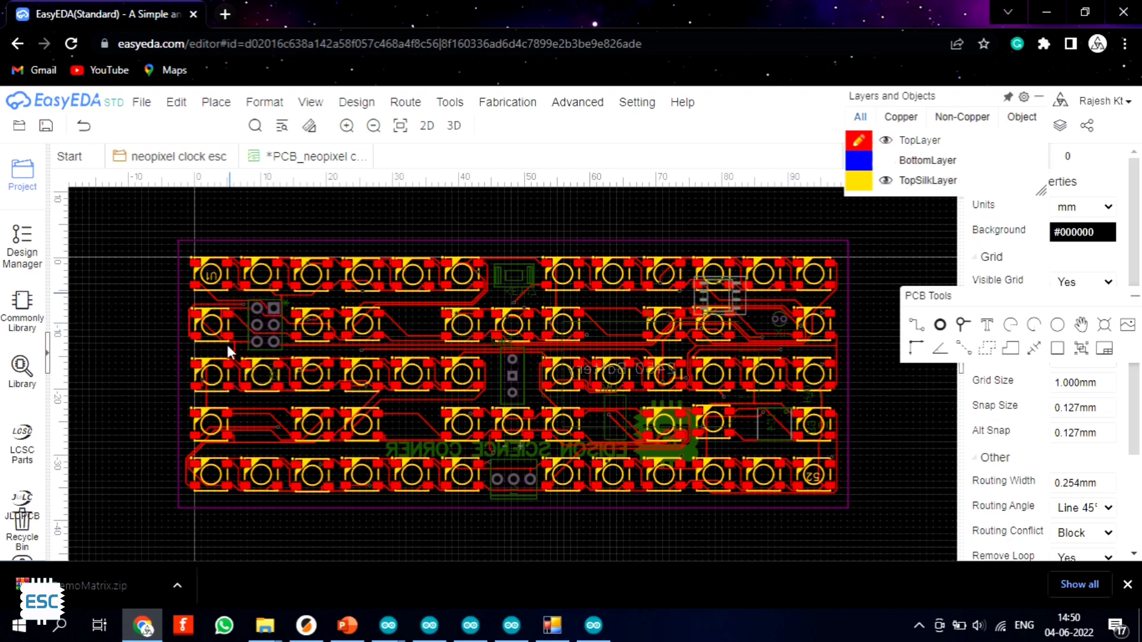
Generate the Gerber fabrication files for the two-layer clock board via the Fabrication menu.
click(212, 275)
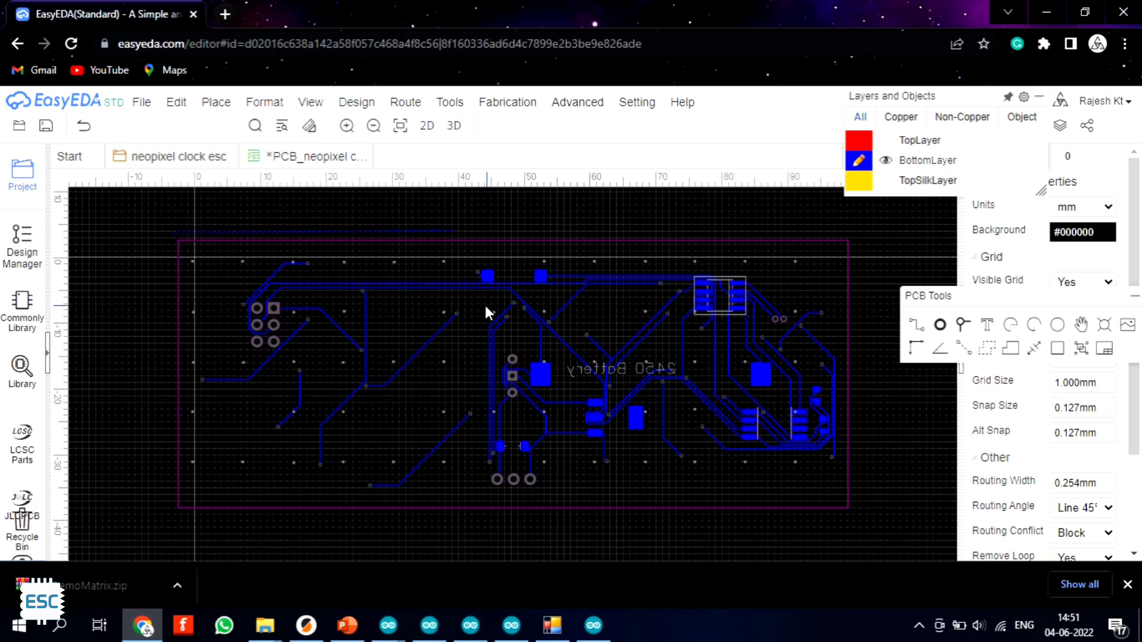
click(454, 125)
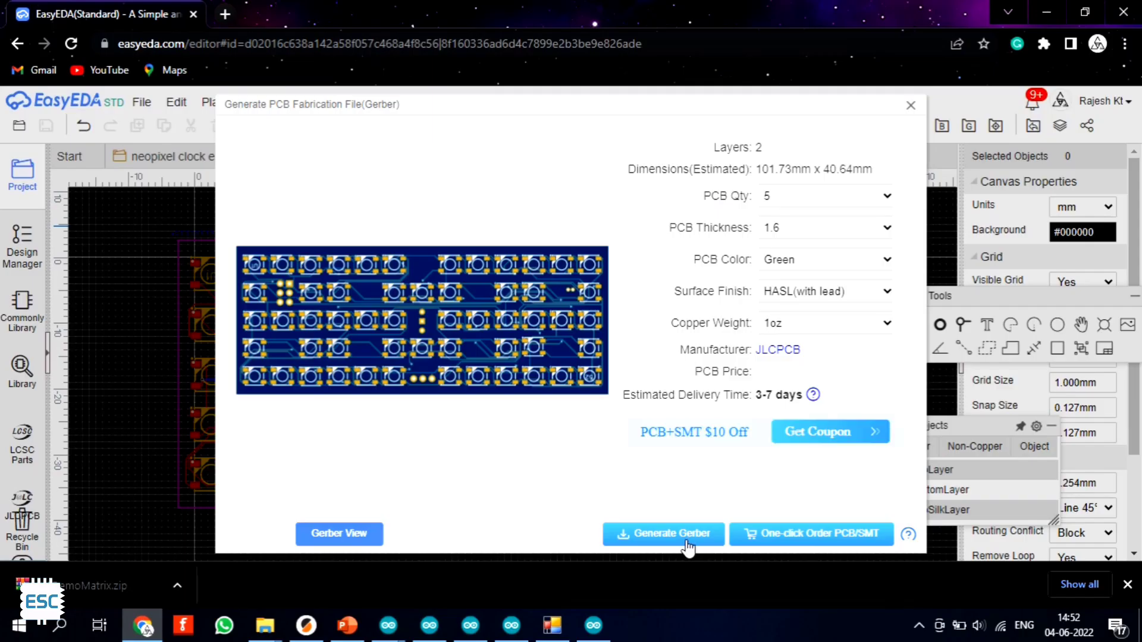
click(662, 533)
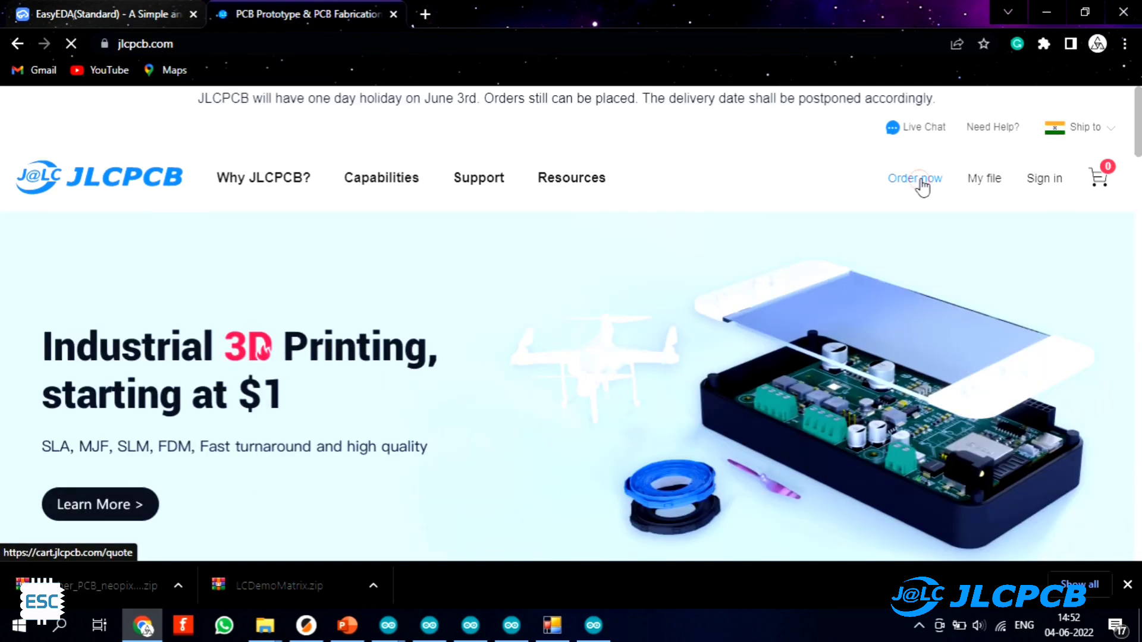
Start a JLCPCB order, upload the Gerber zip, and quote a 2-layer 1.6 mm purple board.
click(914, 178)
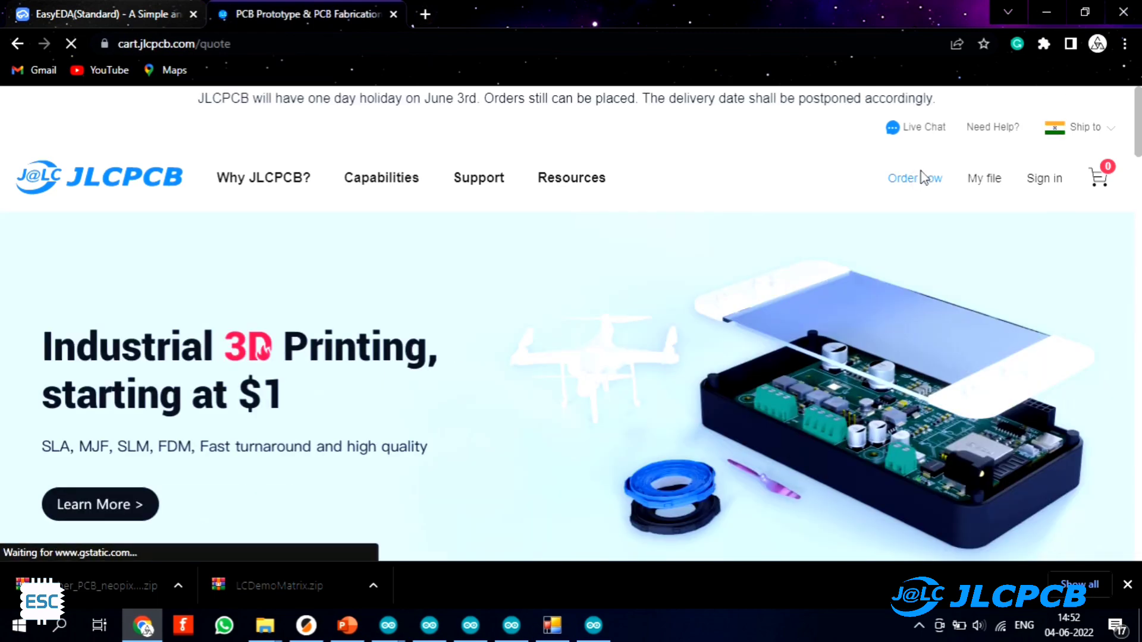
click(914, 177)
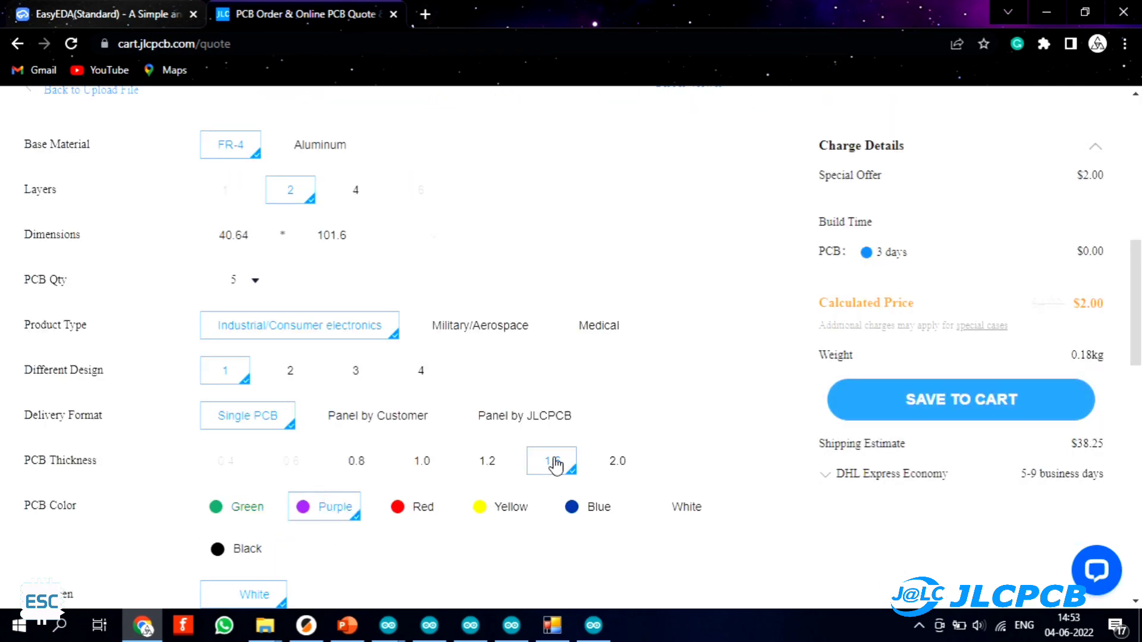
scroll(up, 3)
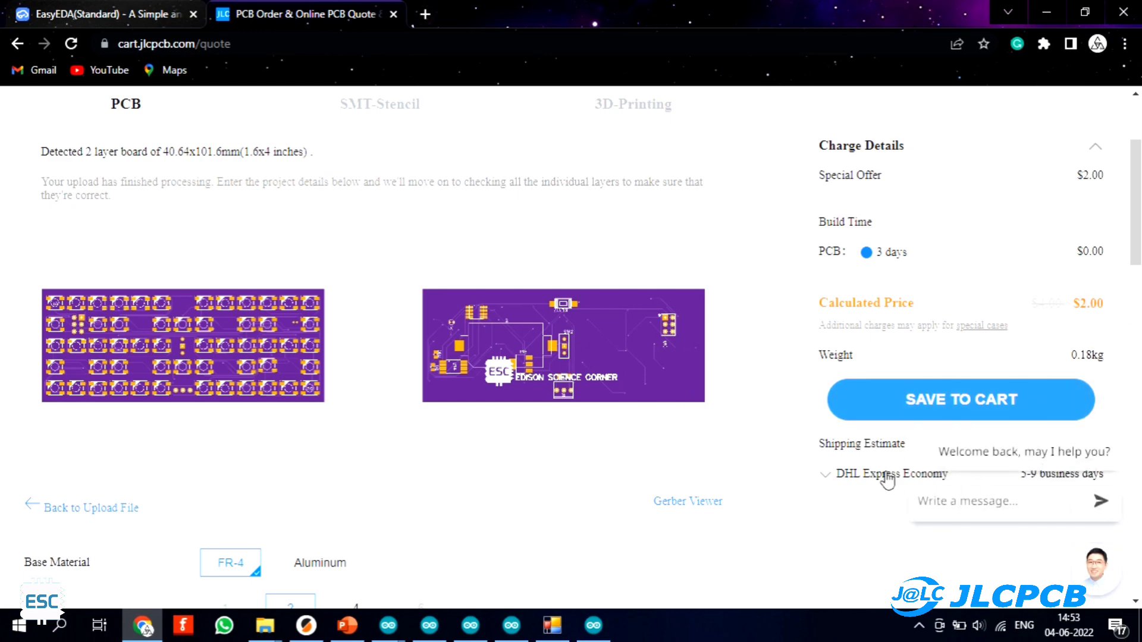
click(102, 13)
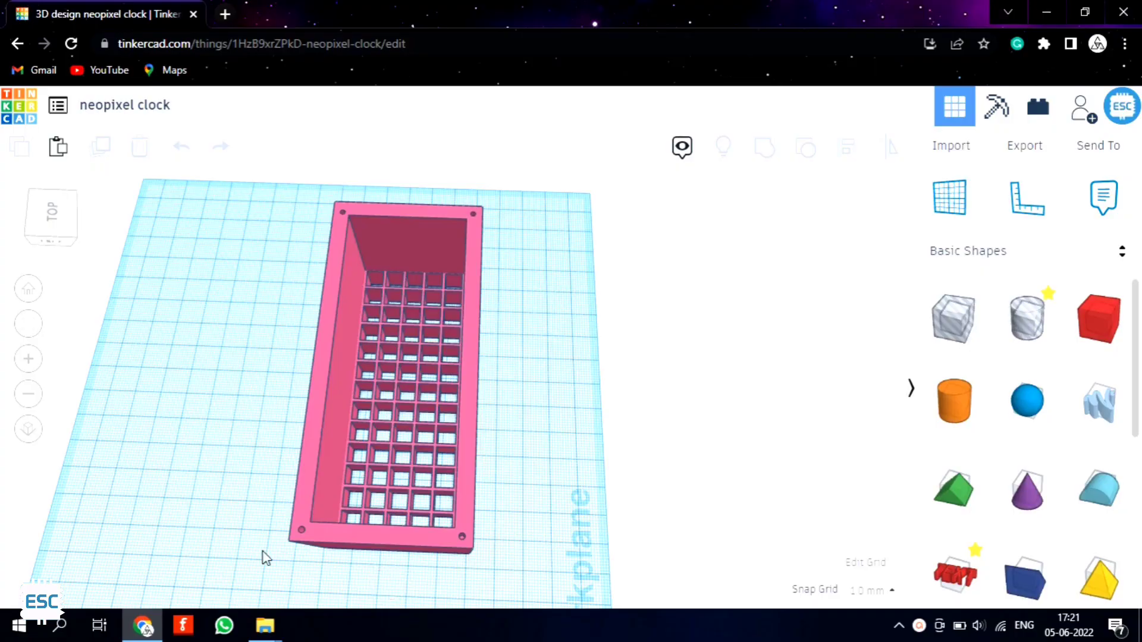